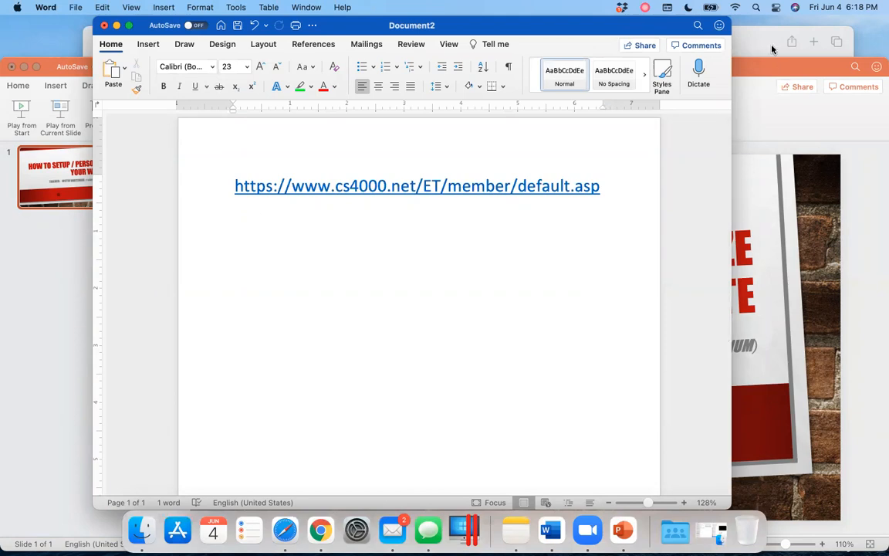
- Follow the member default.asp link to load the Back Office dashboard with agent counts and eWallet
left_click(417, 185)
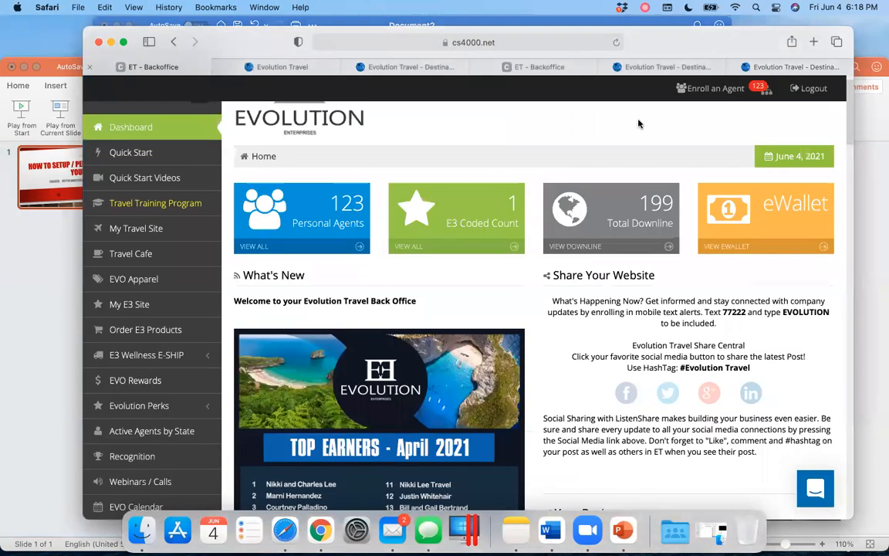
scroll("down", 3)
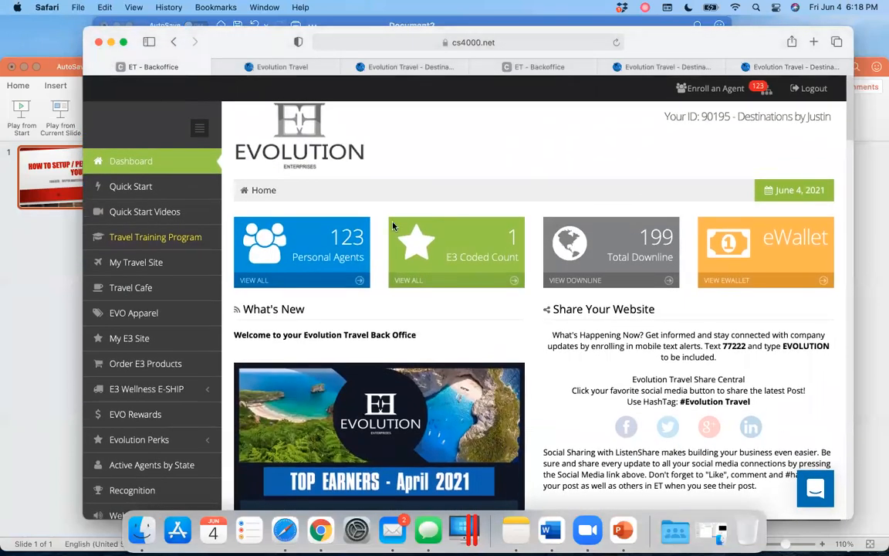
mouse_move(151, 269)
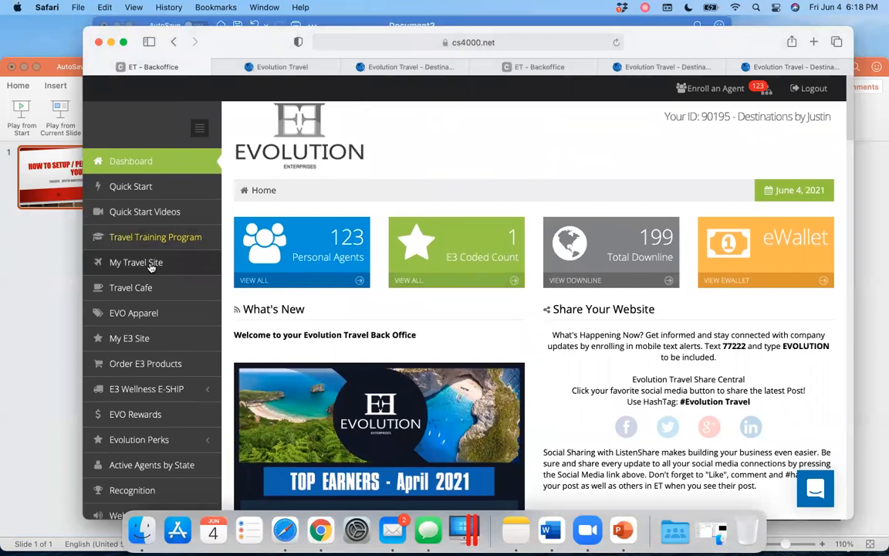
mouse_move(169, 269)
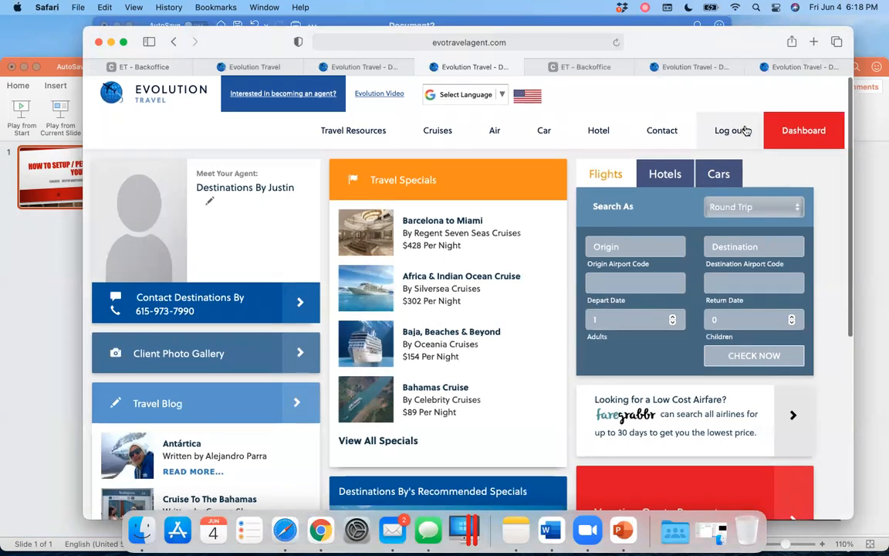
mouse_move(729, 130)
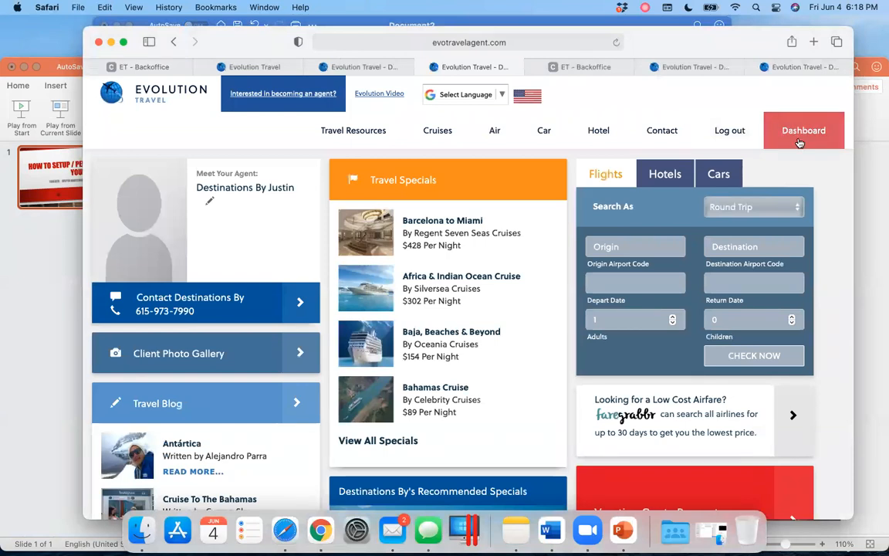
- Switch from the public travel homepage to the agent dashboard via the red Dashboard button
left_click(687, 67)
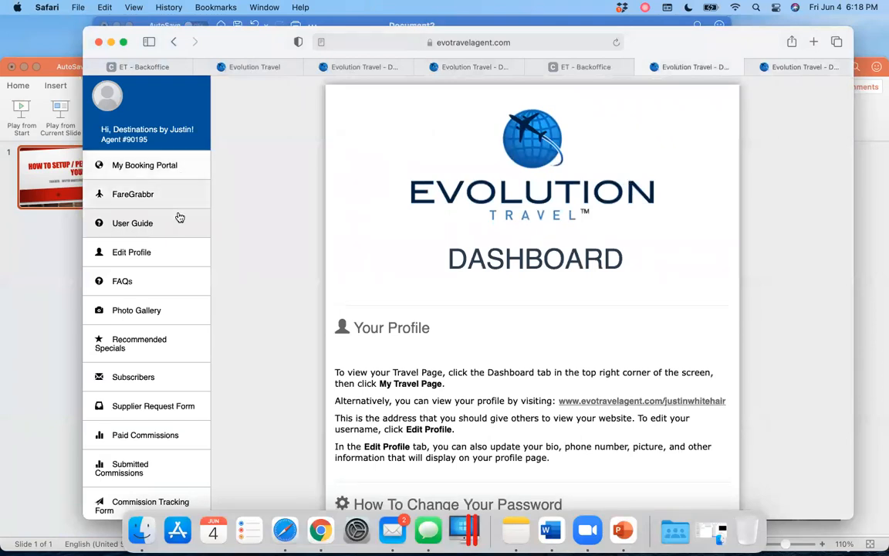
mouse_move(161, 292)
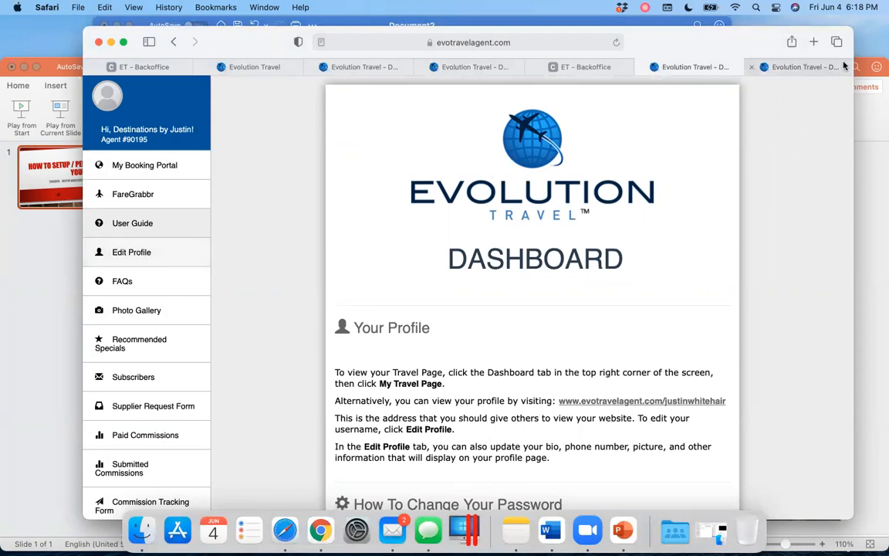
- Review the Edit Profile form from name and username down to About Me and password, then return to its top
left_click(131, 252)
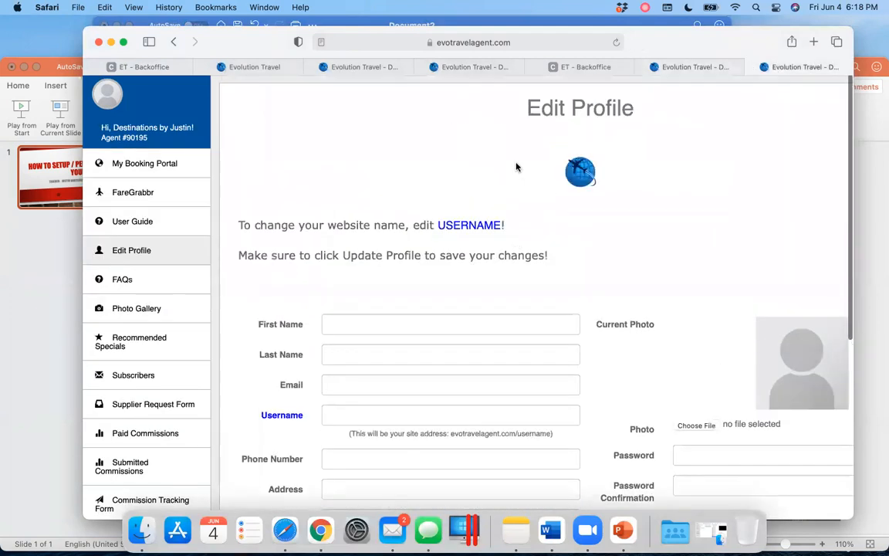
scroll("down", 3)
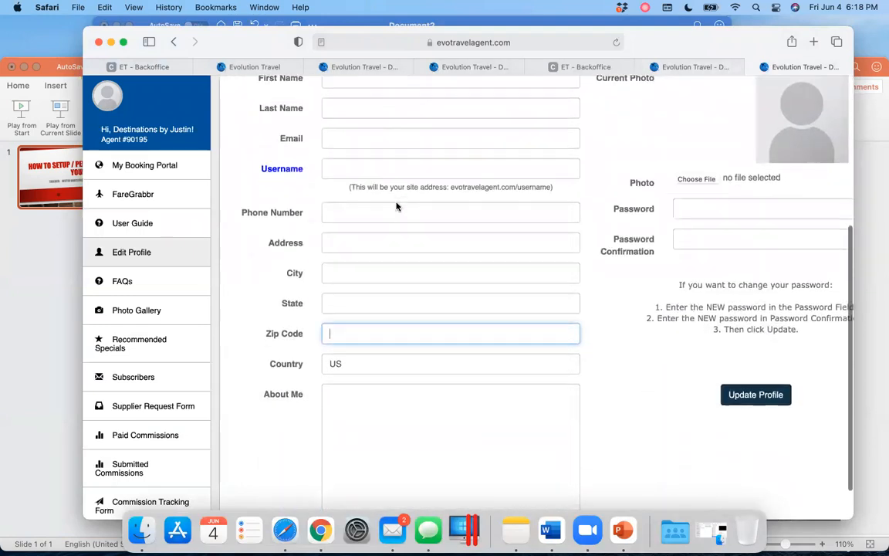
scroll("down", 3)
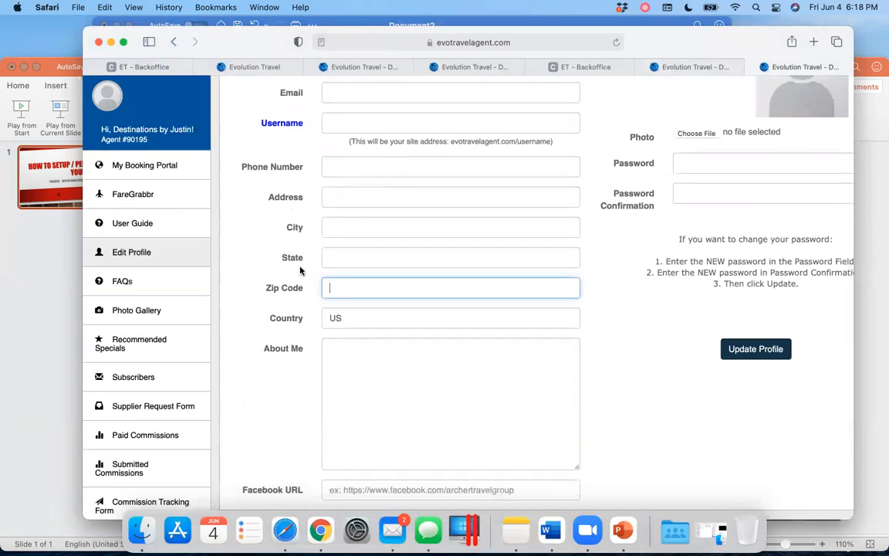
scroll("down", 3)
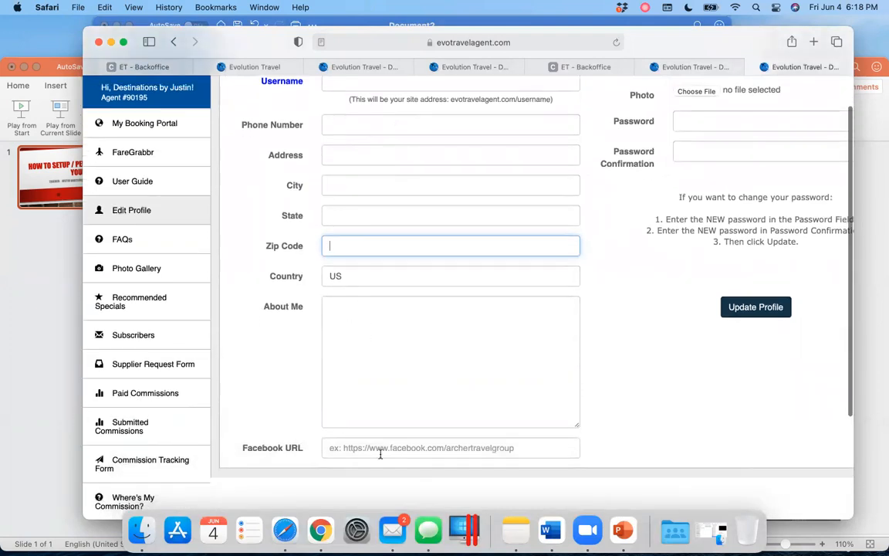
mouse_move(504, 448)
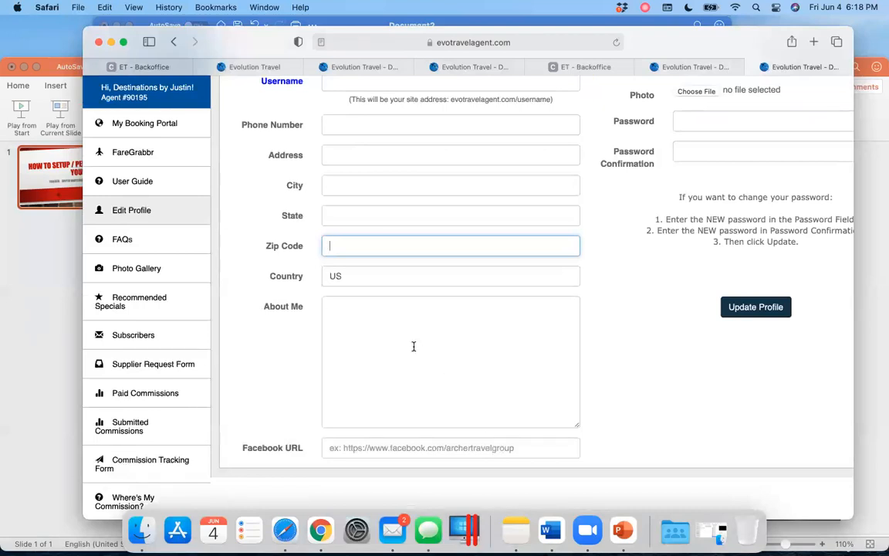
mouse_move(510, 358)
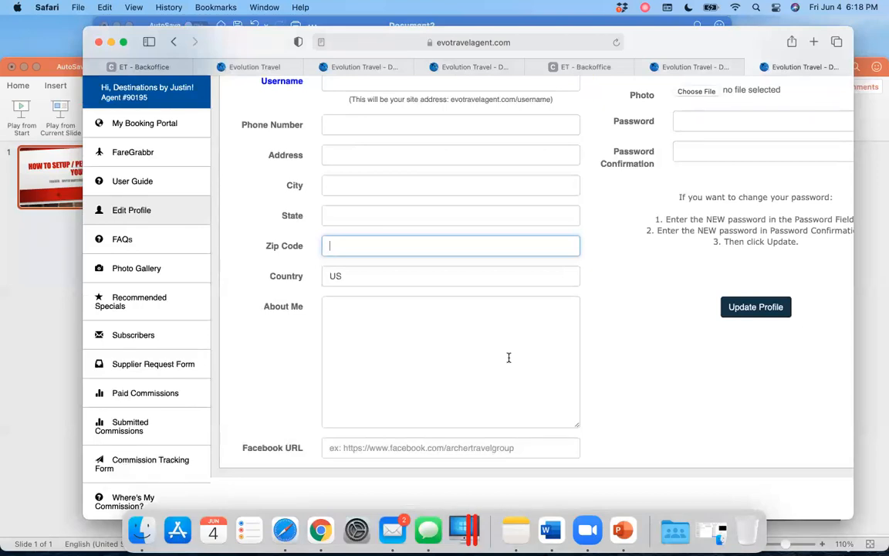
mouse_move(476, 343)
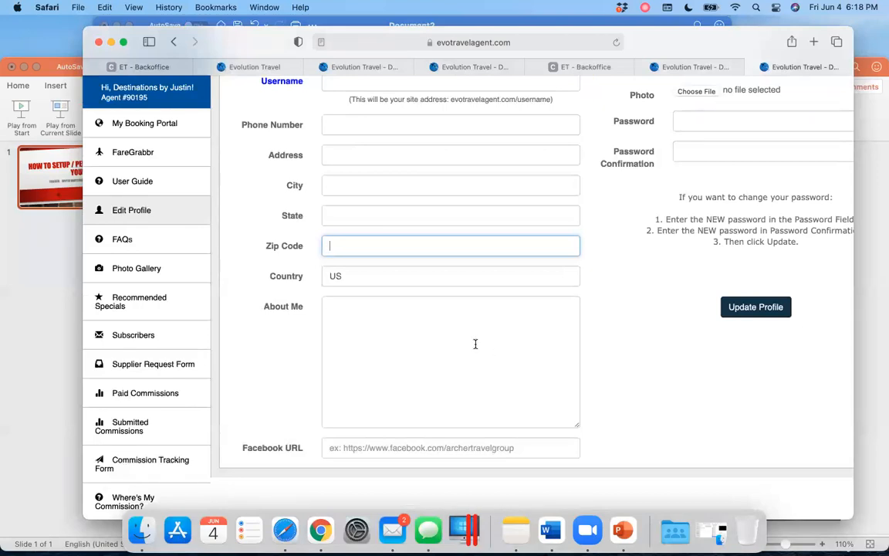
scroll("up", 3)
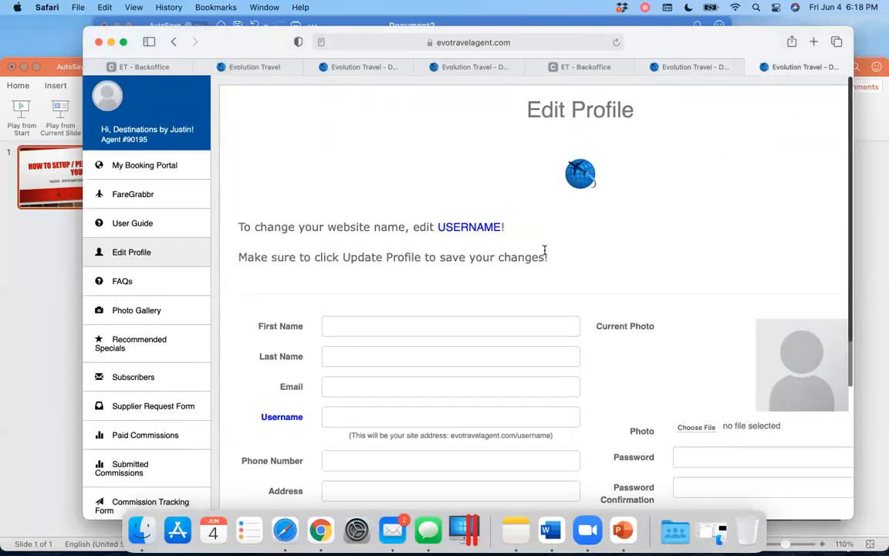
- Read through the user guide's password, website name, commissions and photo gallery sections, then return to its start
scroll("down", 3)
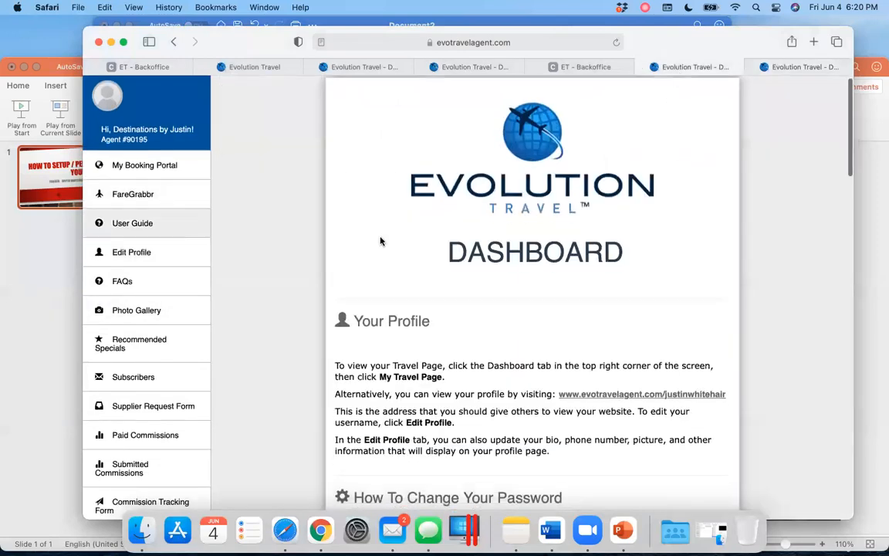
scroll("down", 3)
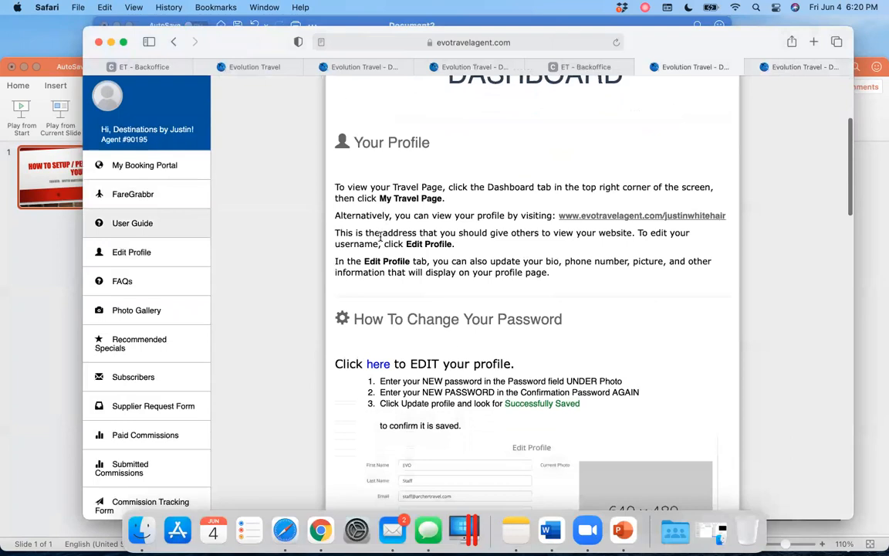
scroll("down", 3)
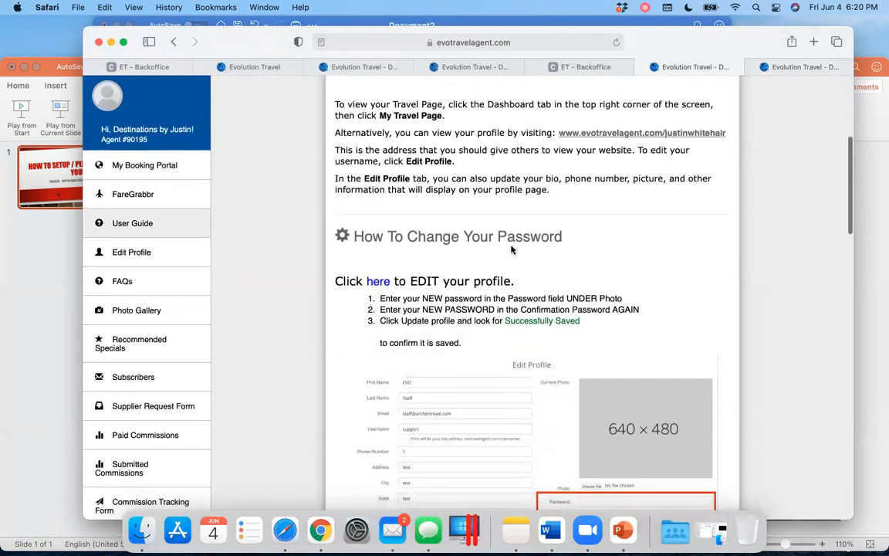
scroll("down", 3)
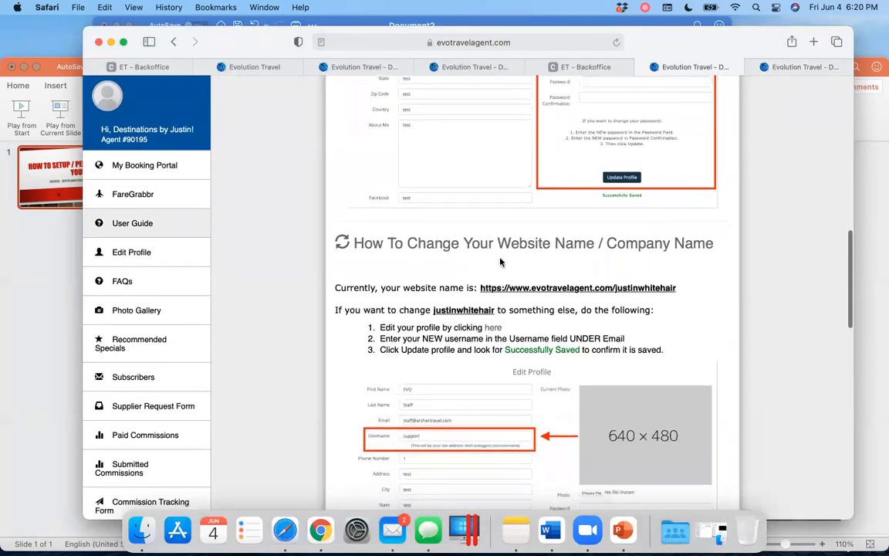
scroll("down", 3)
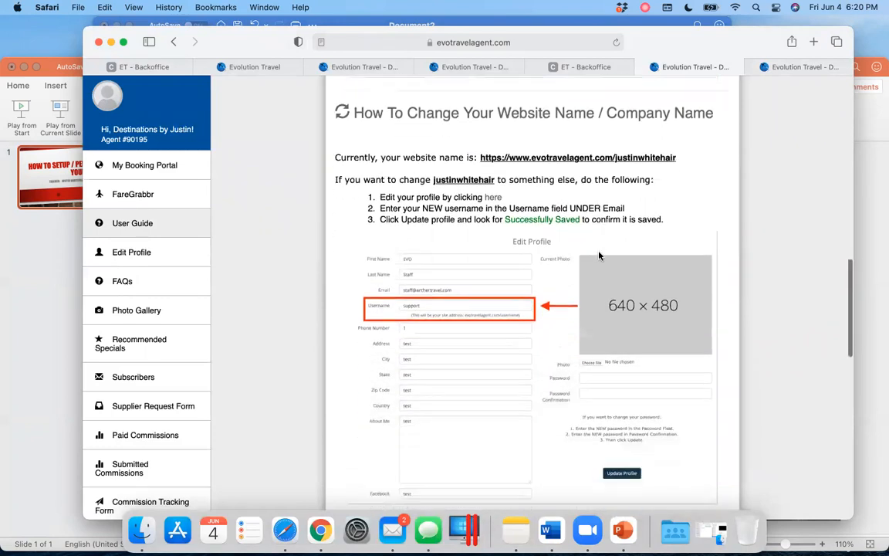
scroll("down", 3)
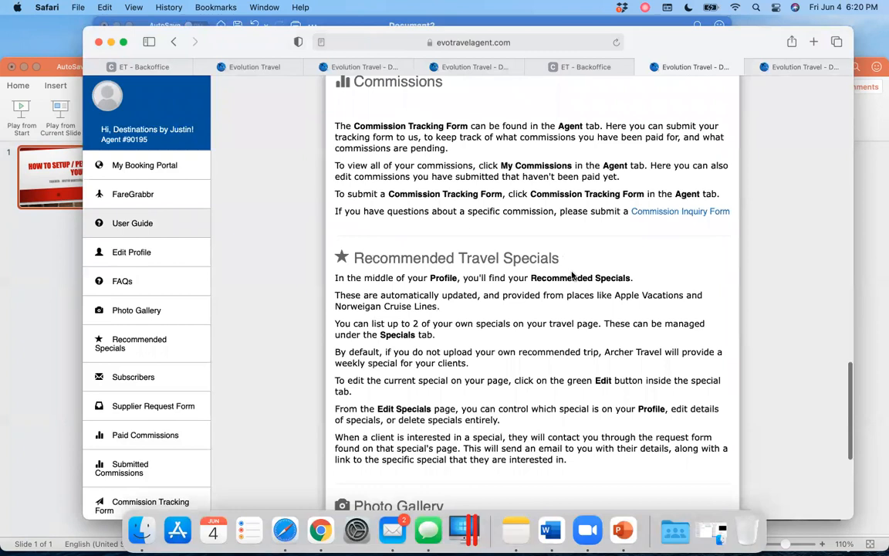
scroll("down", 3)
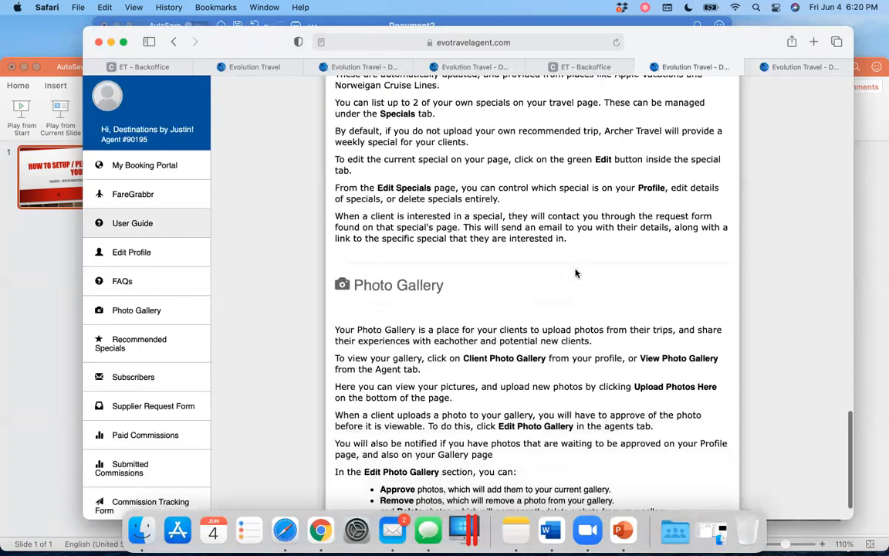
scroll("down", 3)
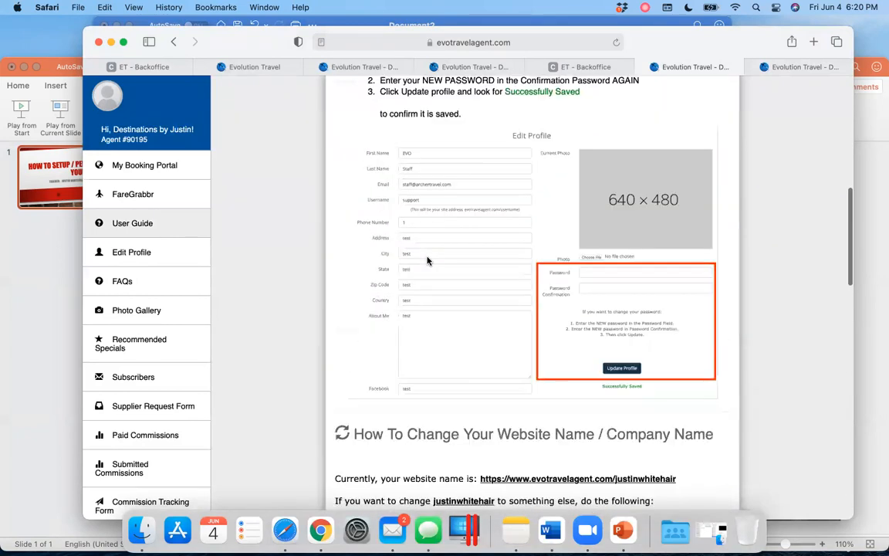
left_click(682, 67)
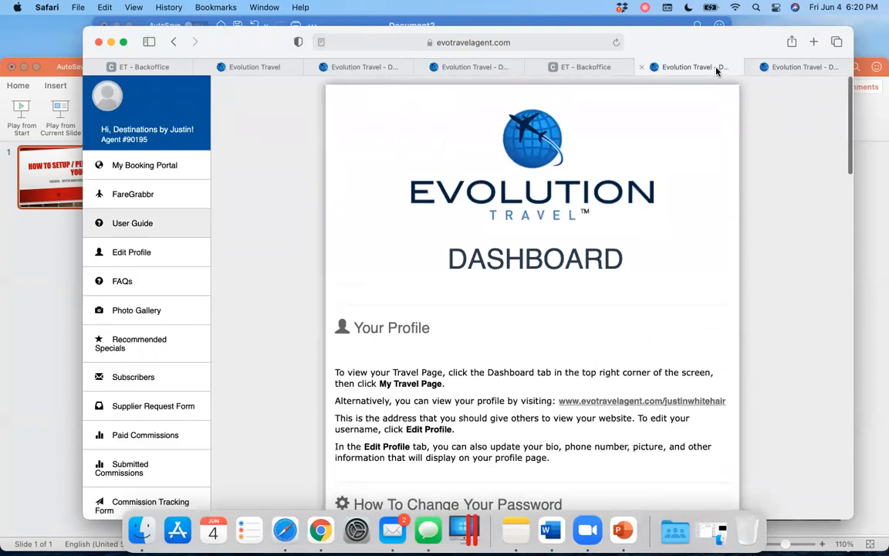